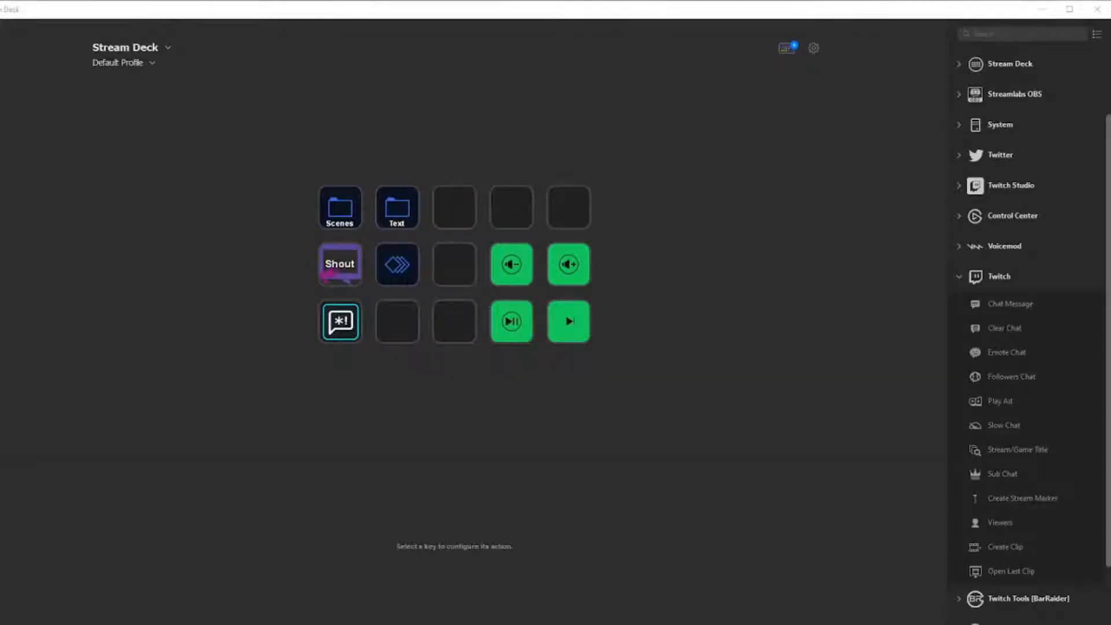
mouse_move(770, 486)
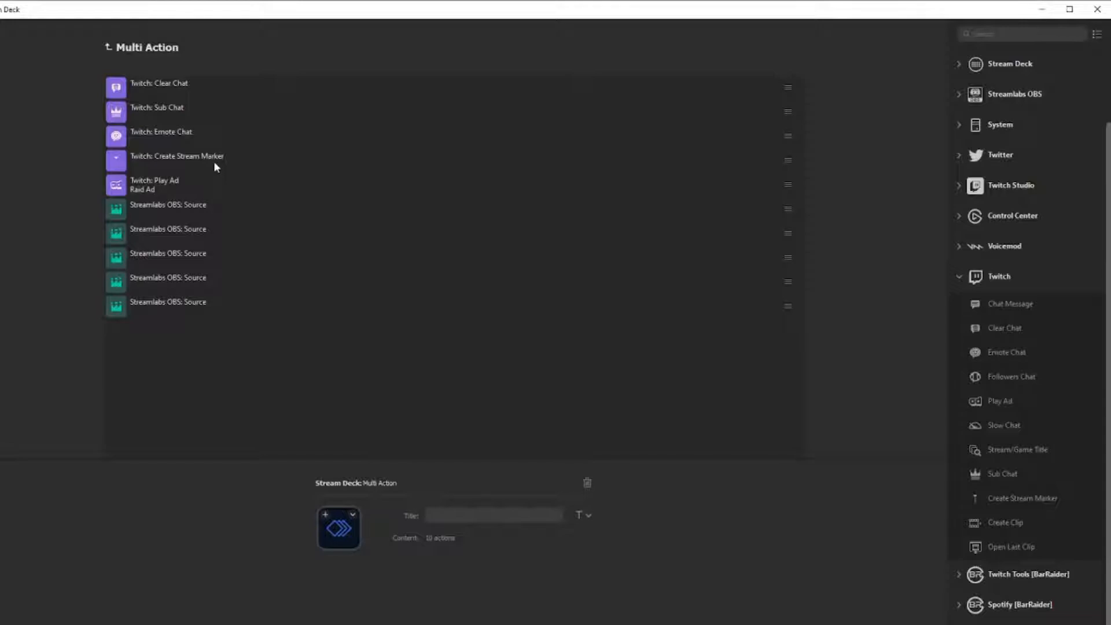
mouse_move(202, 183)
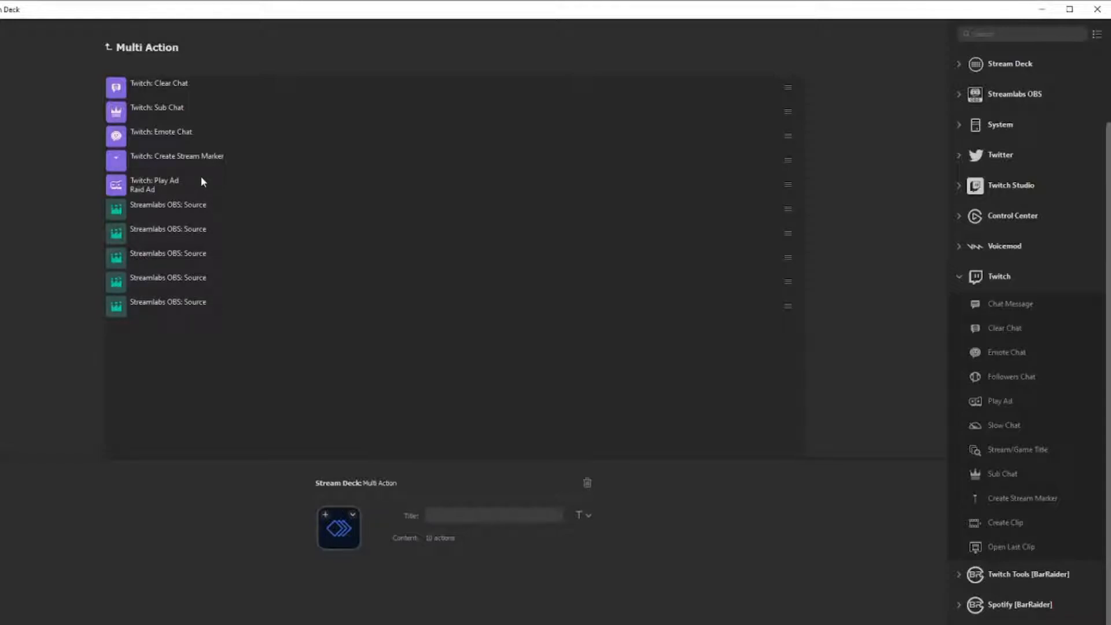
mouse_move(200, 306)
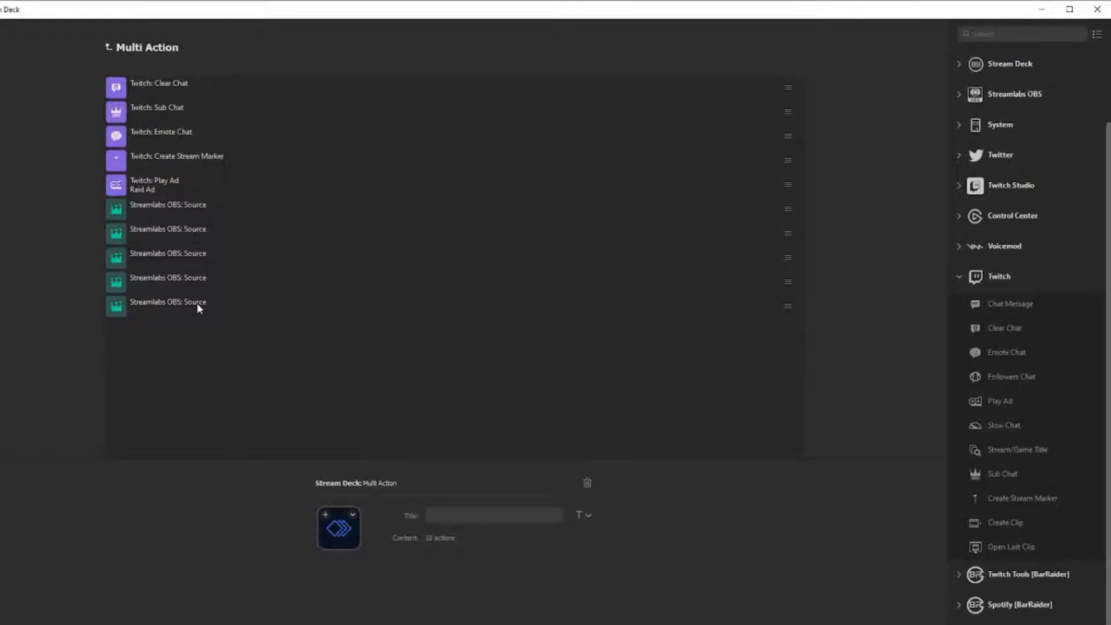
mouse_move(197, 299)
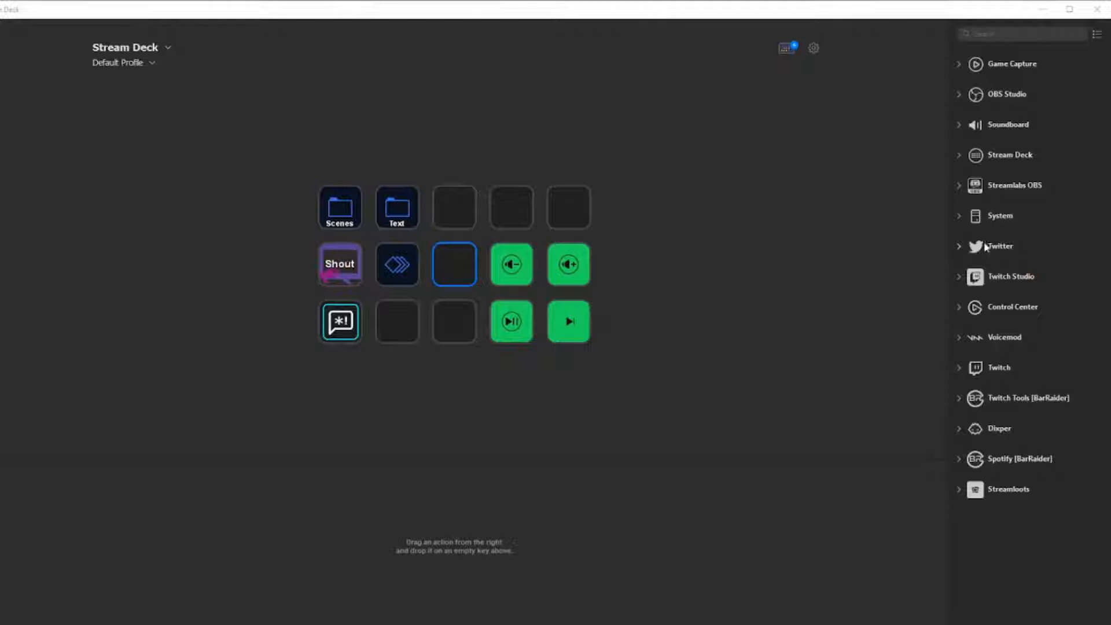
Place a new Multi Action on an empty Stream Deck key
click(1007, 154)
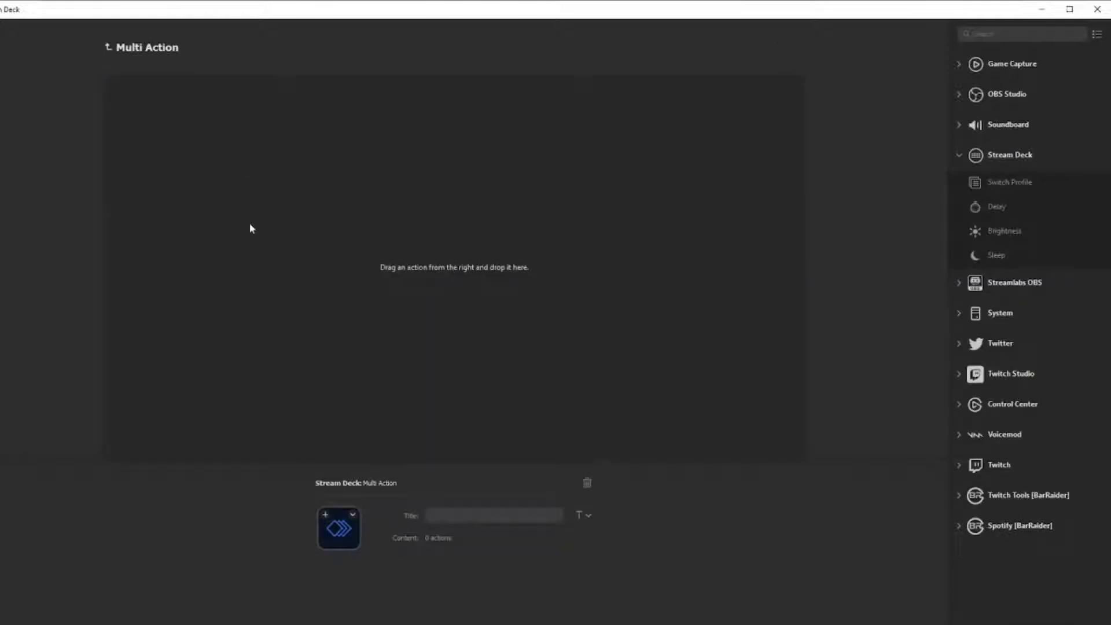
mouse_move(511, 339)
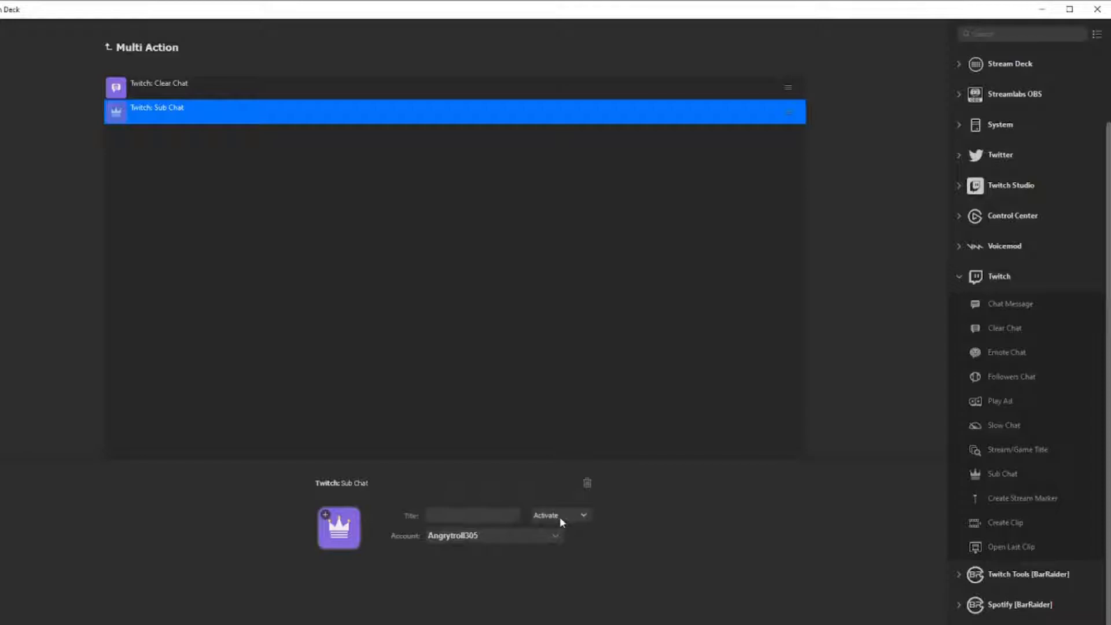
mouse_move(1006, 354)
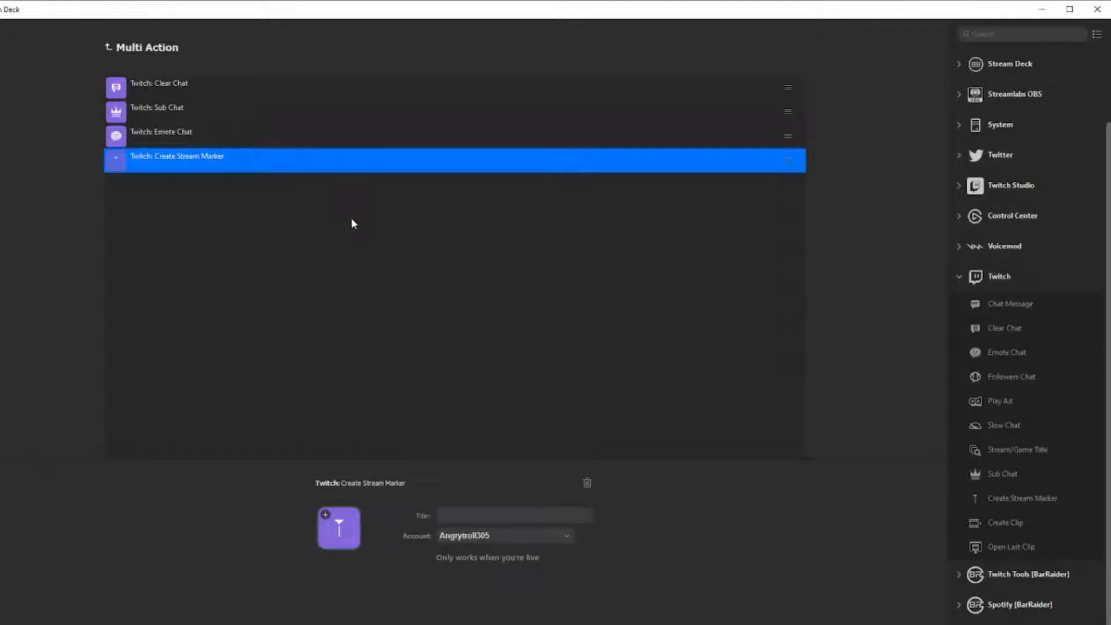
mouse_move(985, 462)
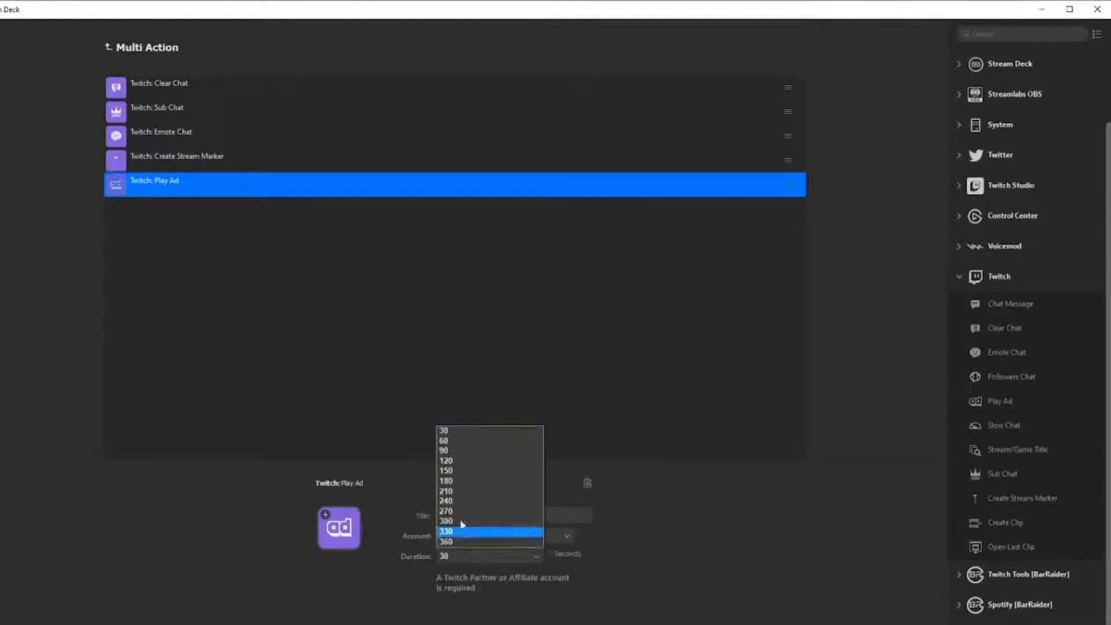
Choose a 90-second duration for the Play Ad action
click(445, 449)
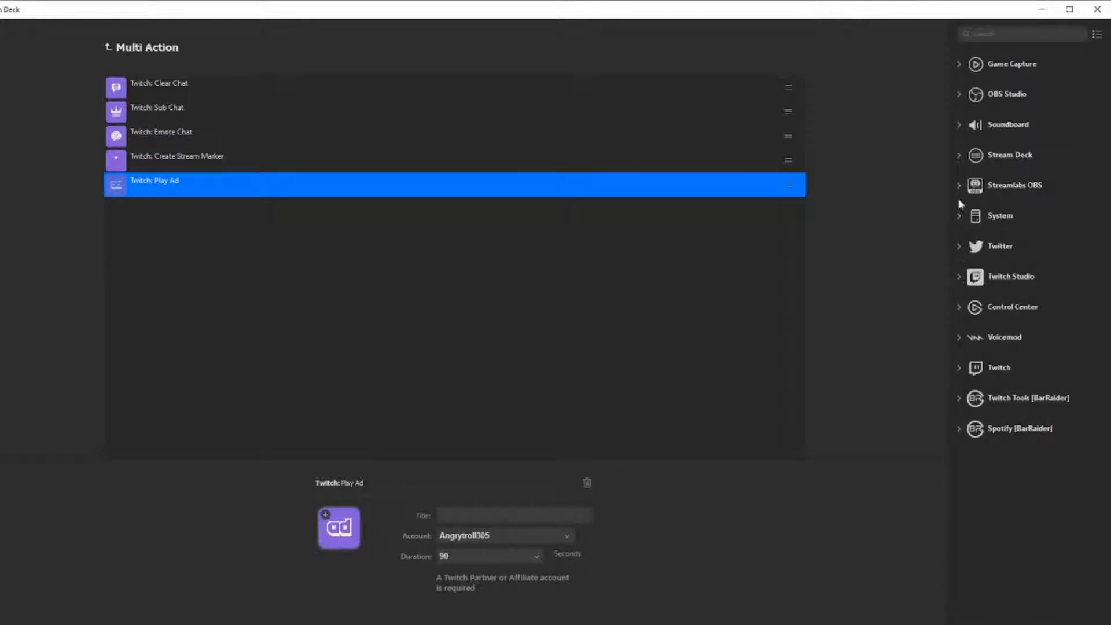
mouse_move(960, 124)
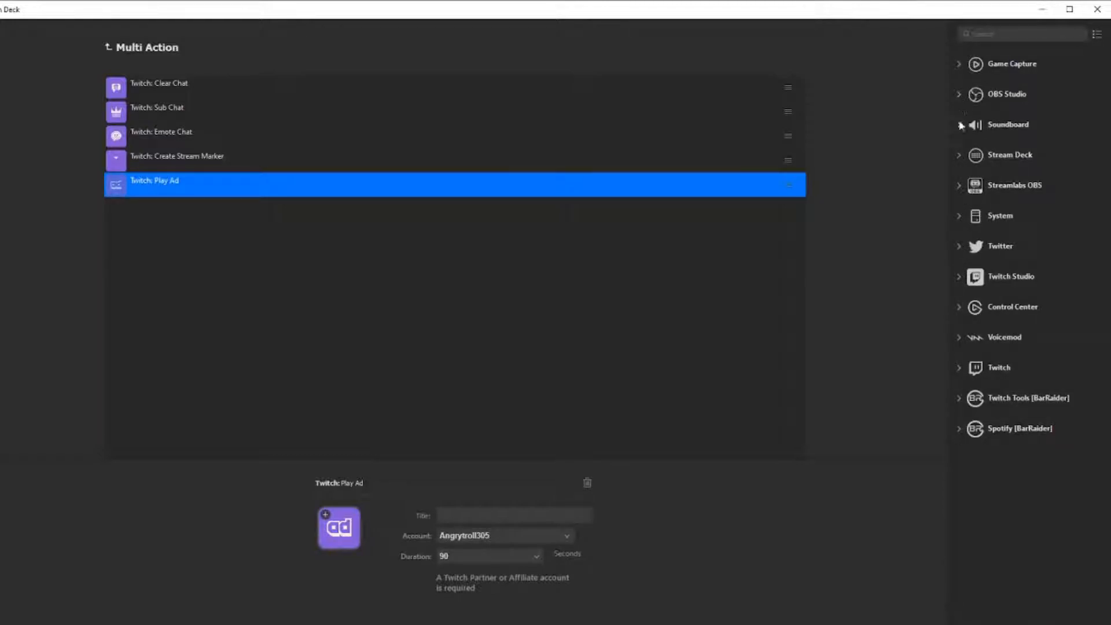
Add Streamlabs OBS Source actions, setting the first to Deactivate with its chosen source
click(1013, 185)
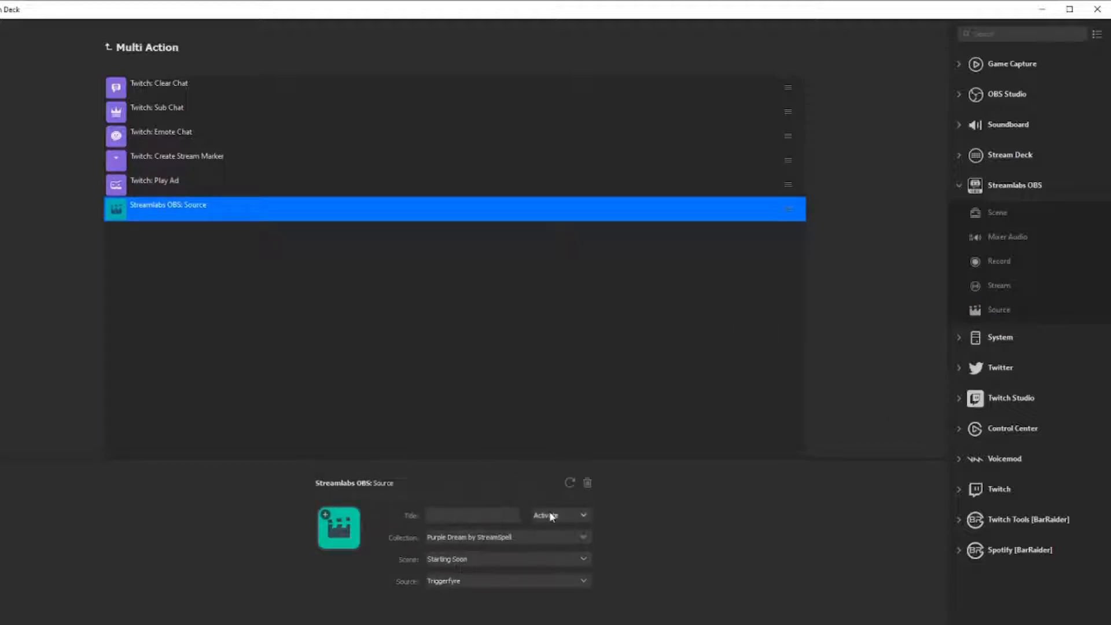
click(559, 515)
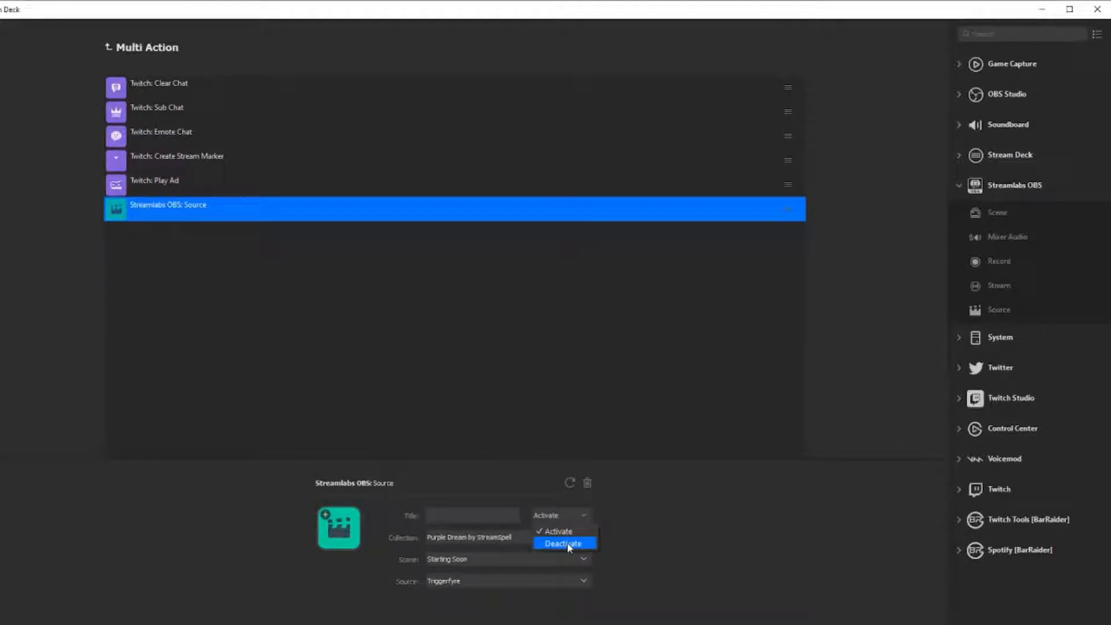
click(561, 543)
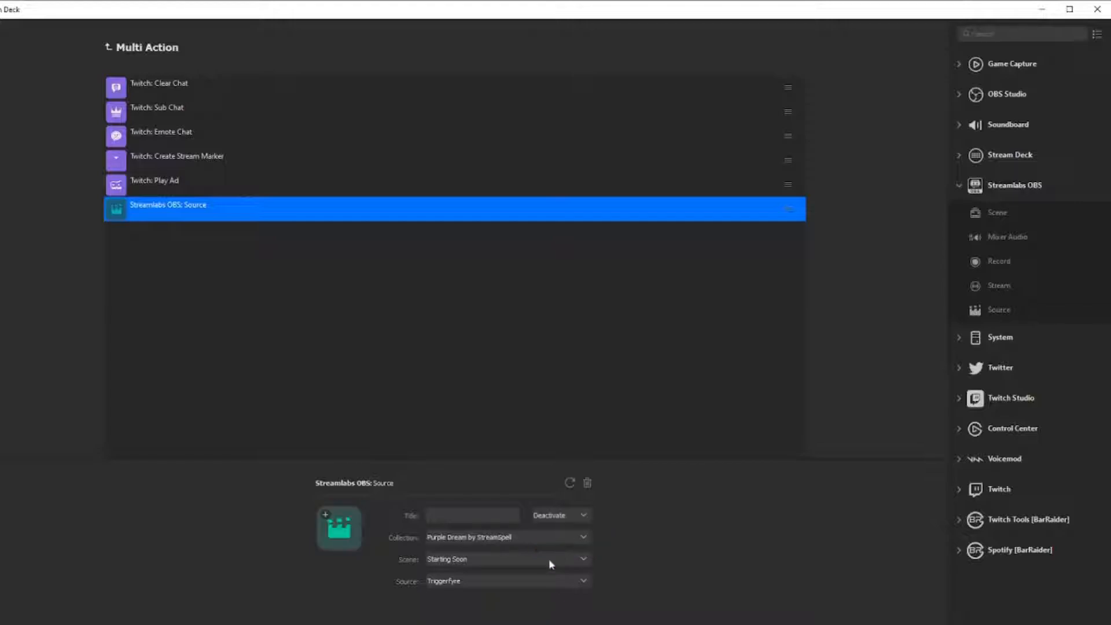
click(506, 559)
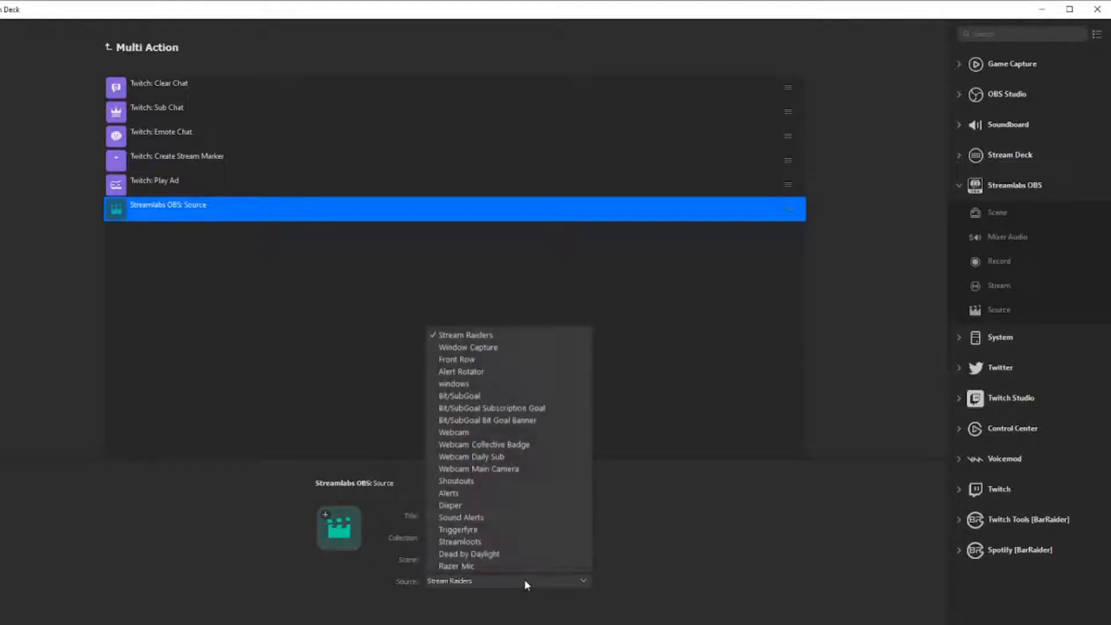
click(449, 492)
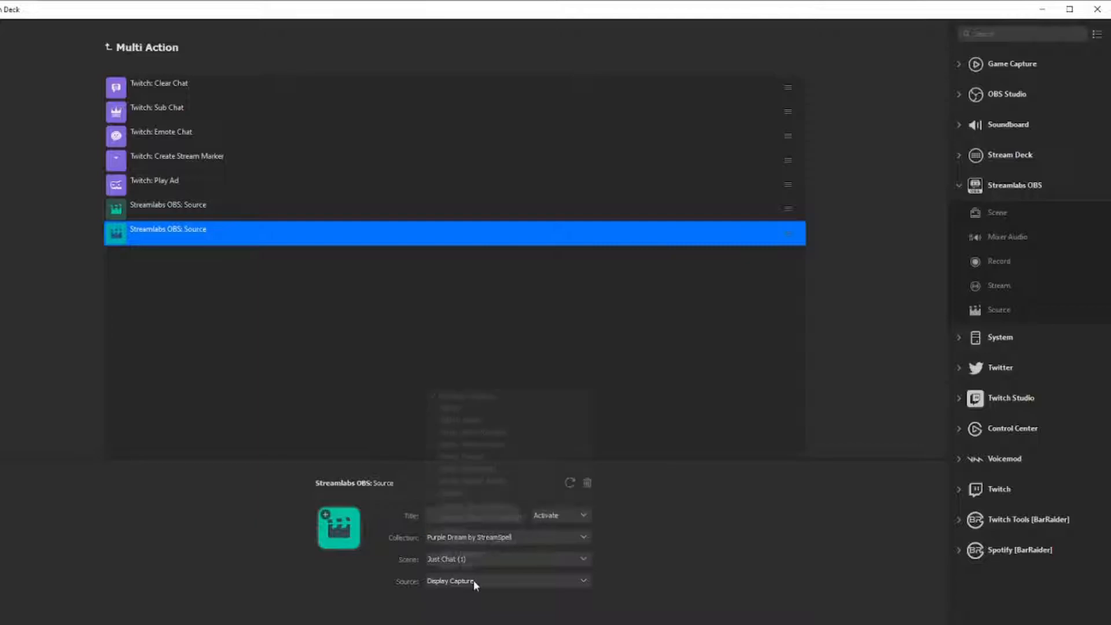
Add three Source actions toggling Alerts in Just Chat, Roulette and Be Right Back
click(507, 580)
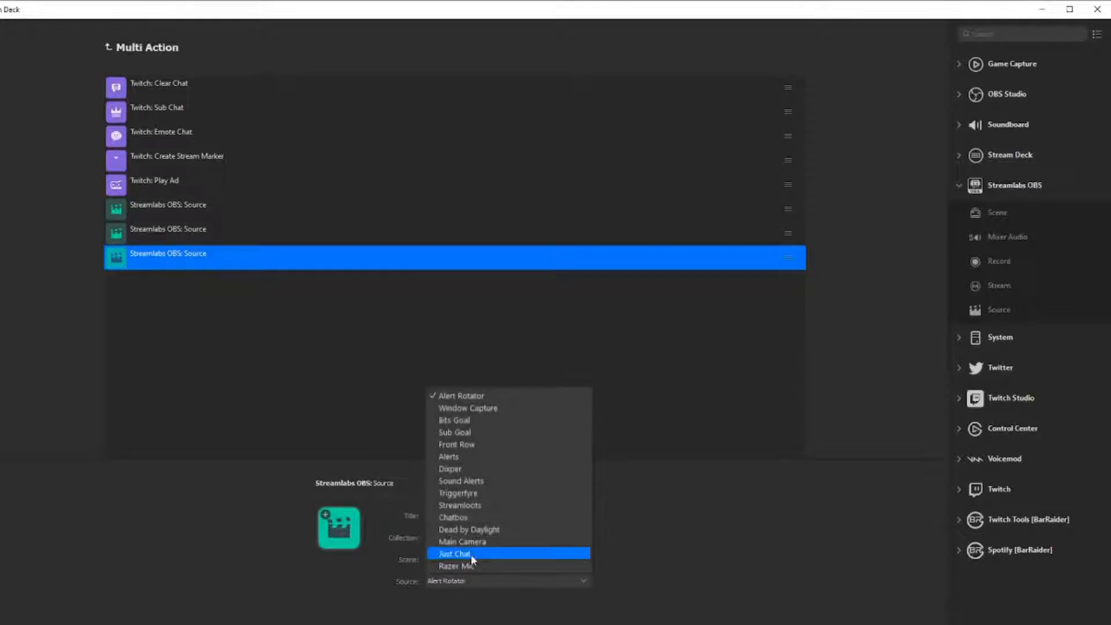
click(453, 553)
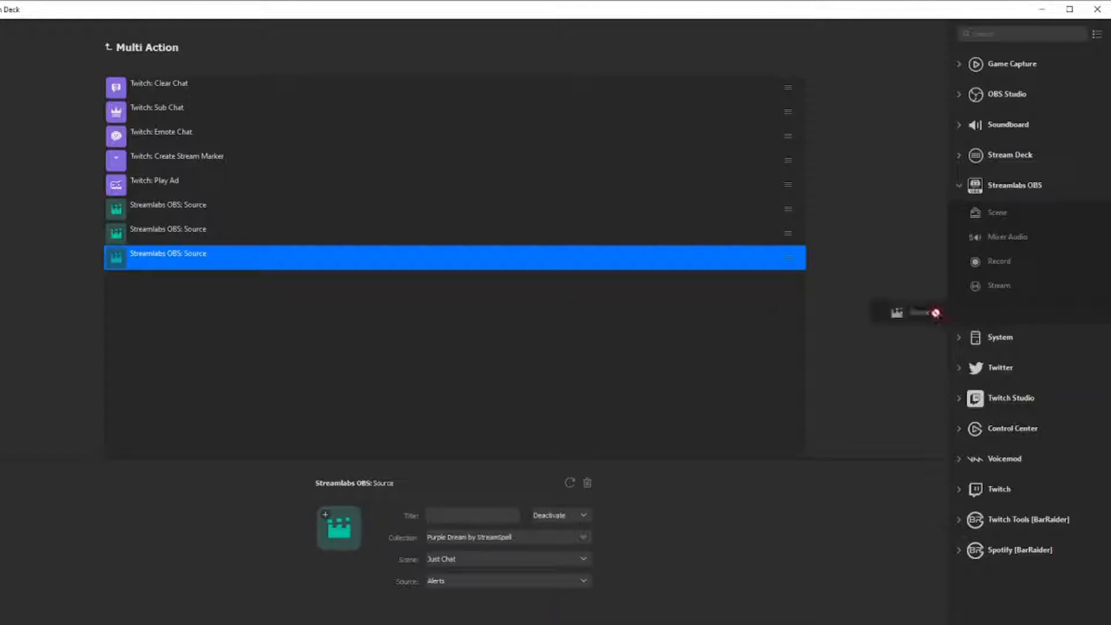
click(507, 558)
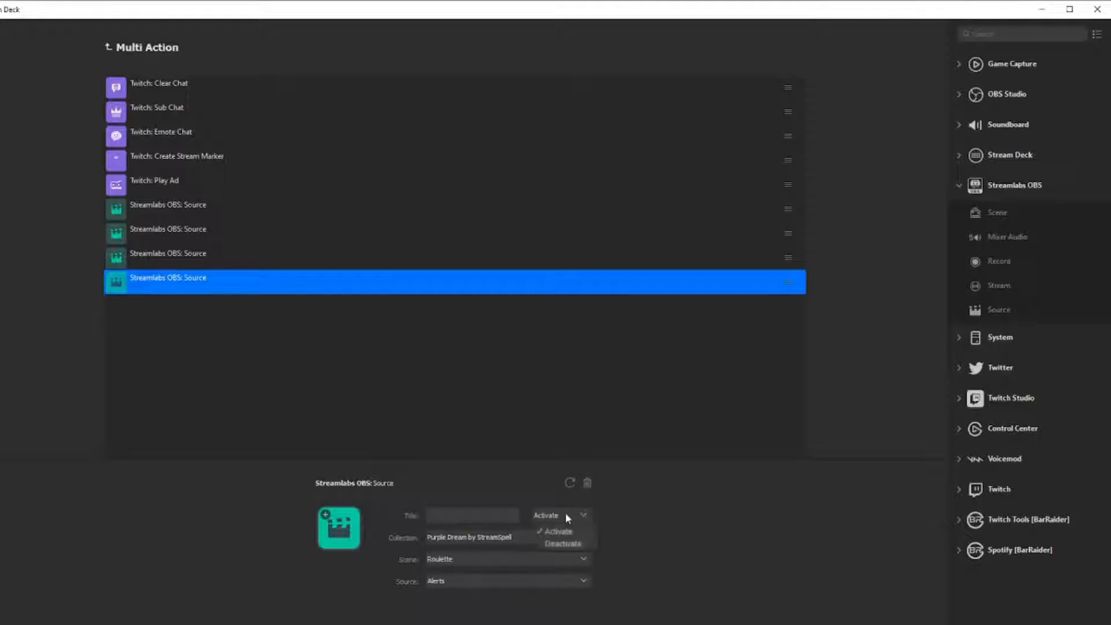
click(562, 542)
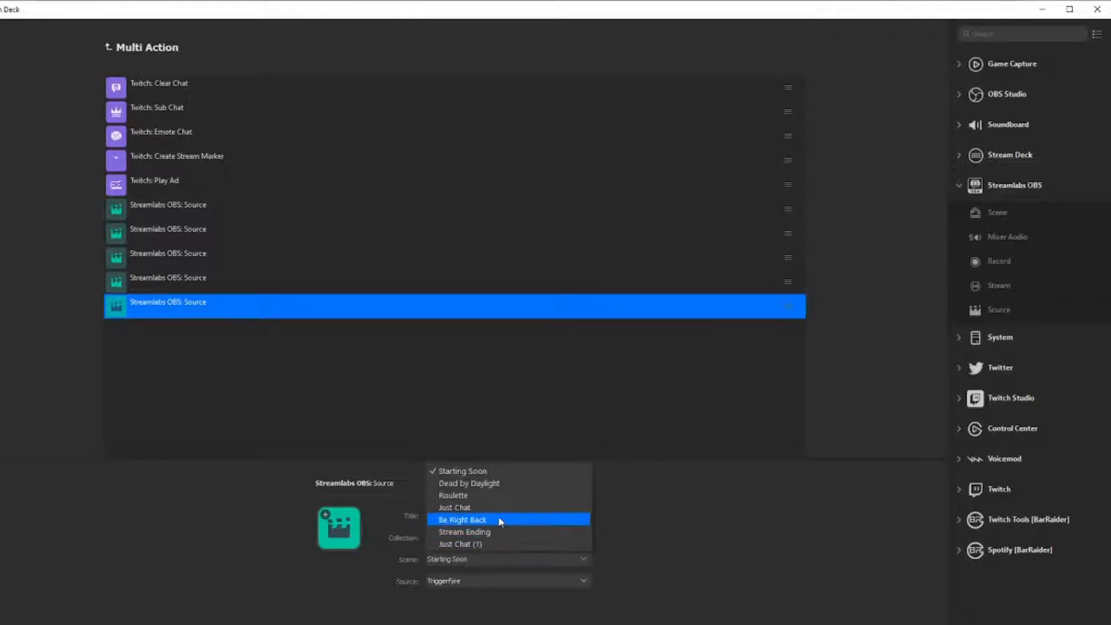
click(461, 520)
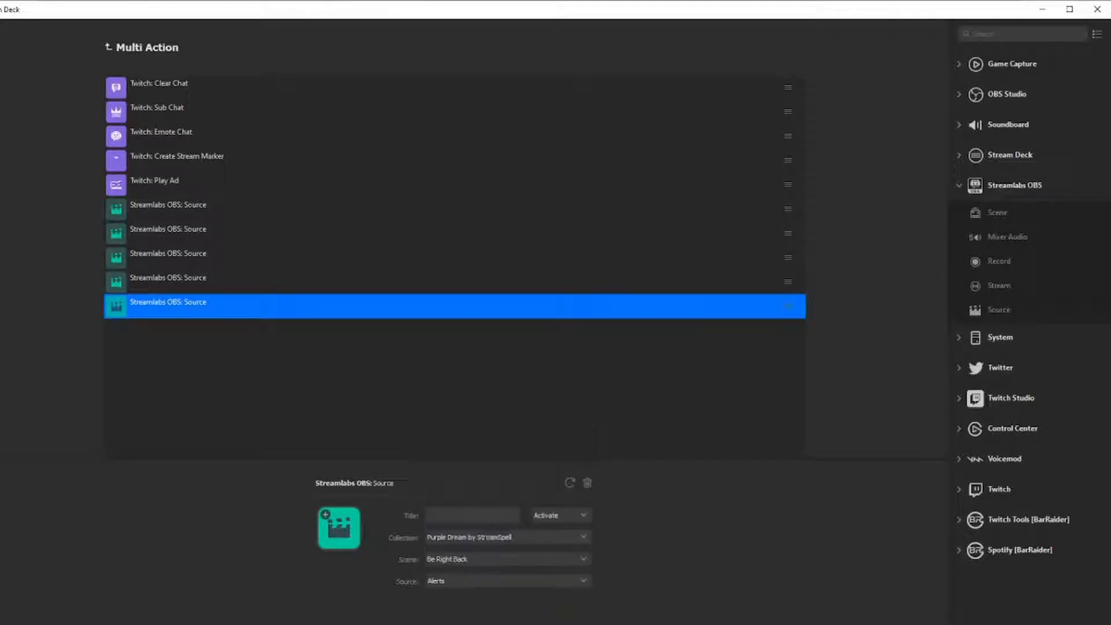
click(558, 514)
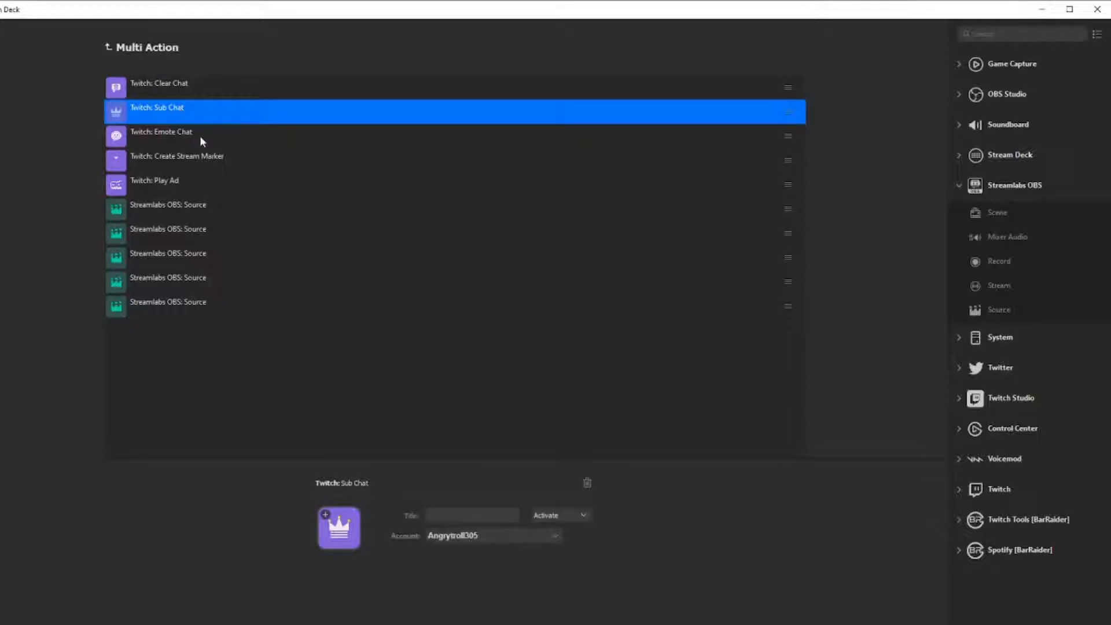
Place the finished ten-action multi-action on the grid and reopen its action list
click(177, 155)
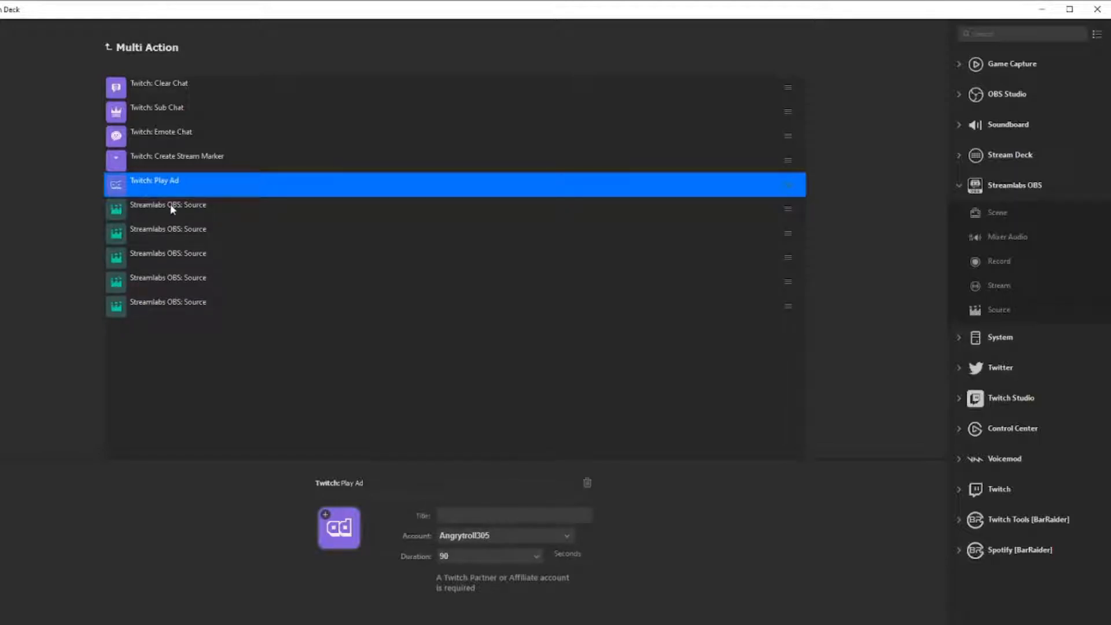
mouse_move(858, 280)
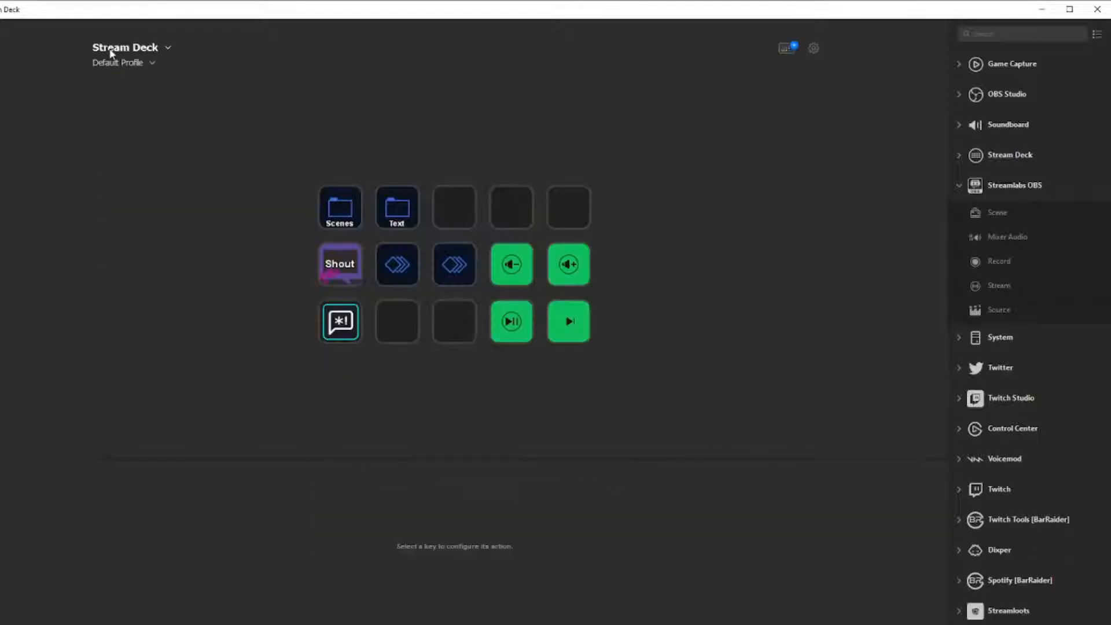
mouse_move(797, 317)
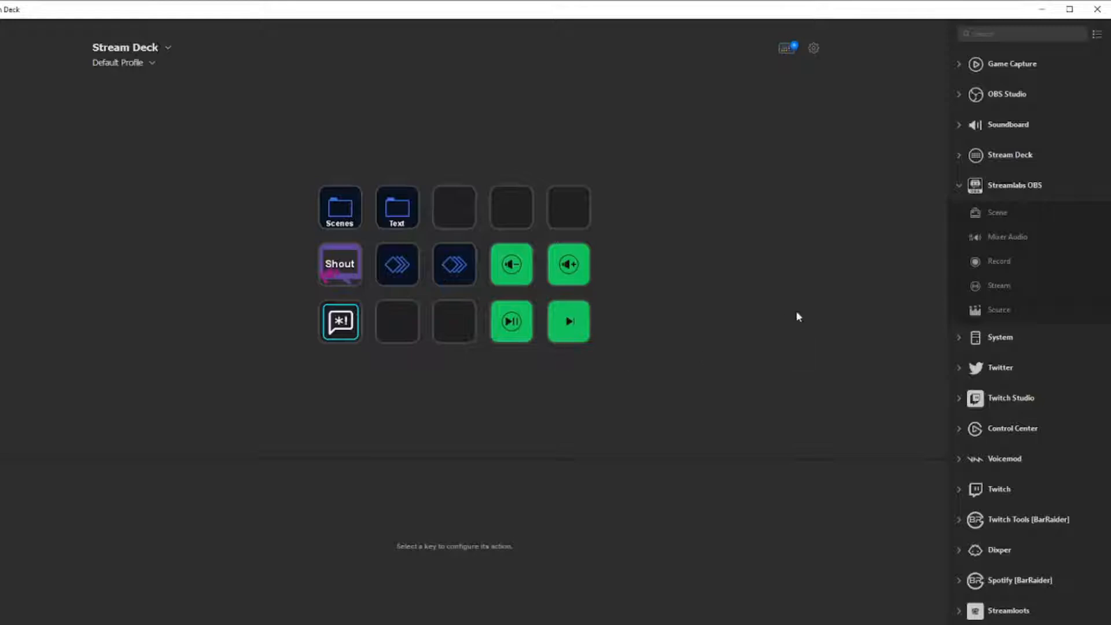
mouse_move(454, 264)
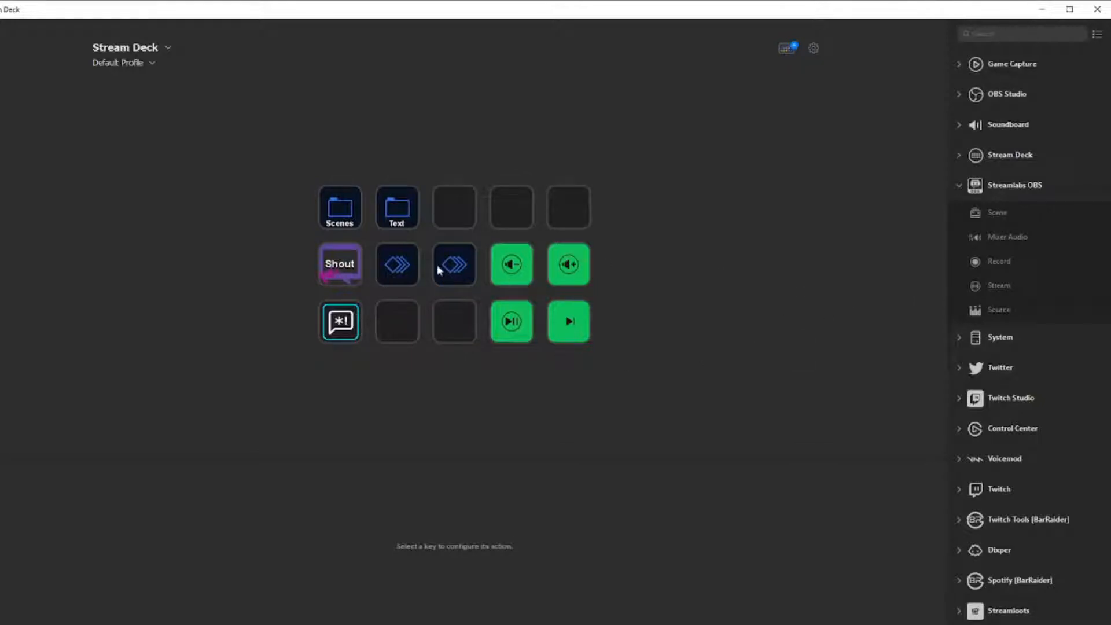
click(454, 264)
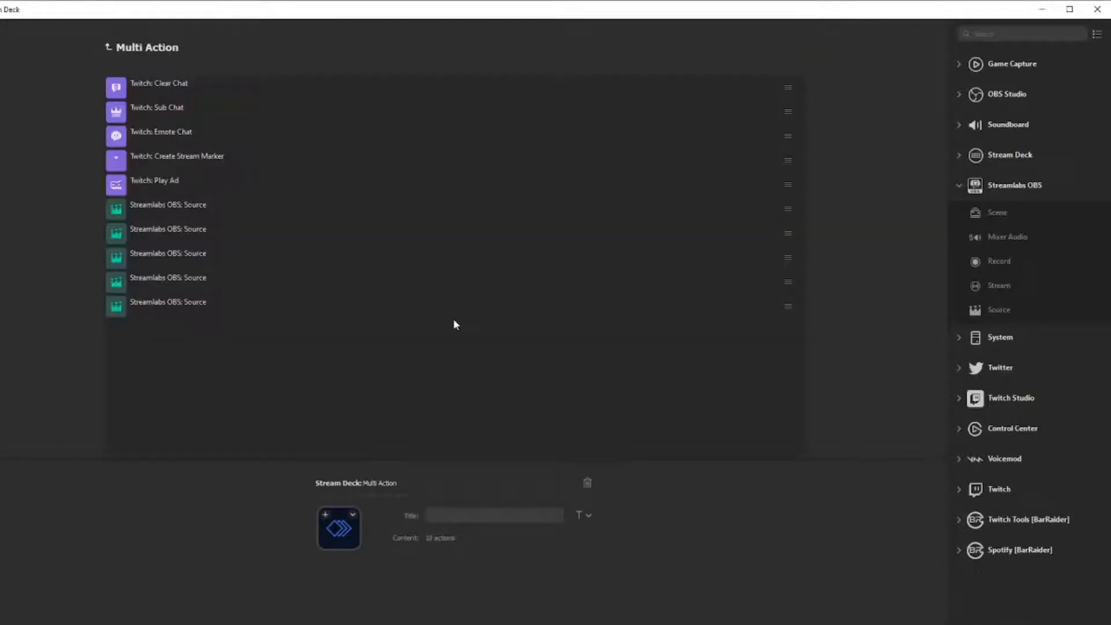
Switch an alert Source action, Emote Chat and Sub Chat to Deactivate
click(168, 205)
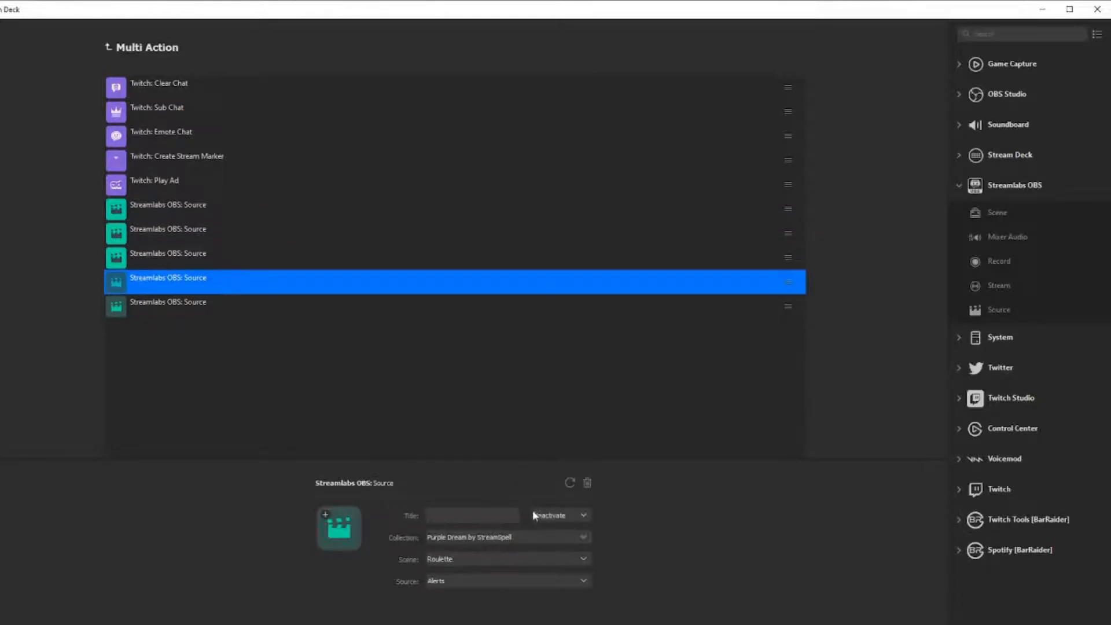
click(559, 514)
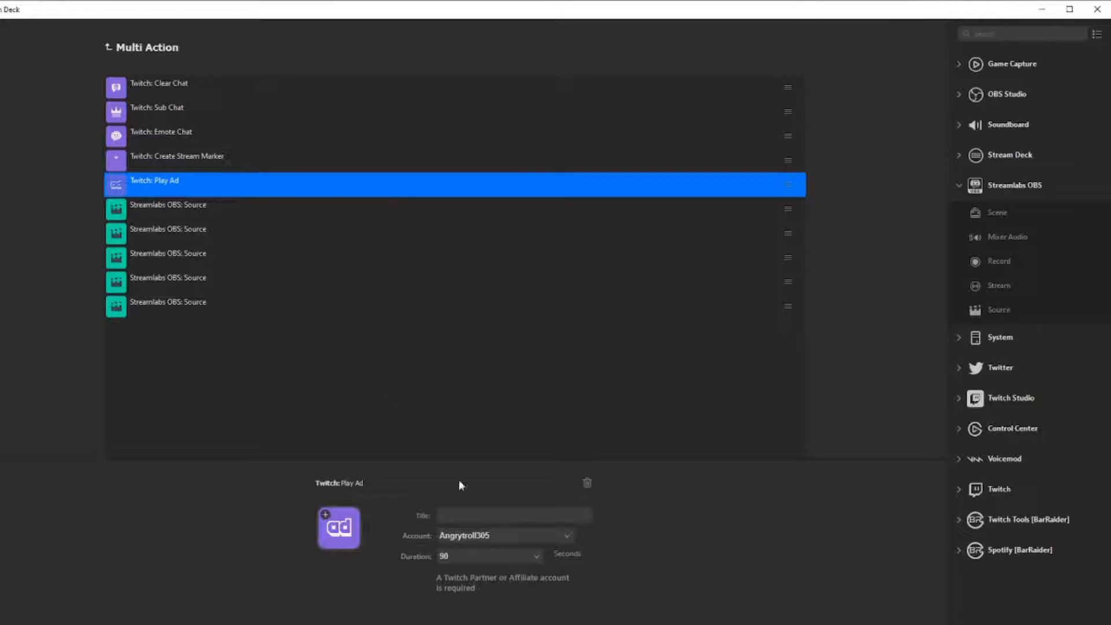
mouse_move(434, 253)
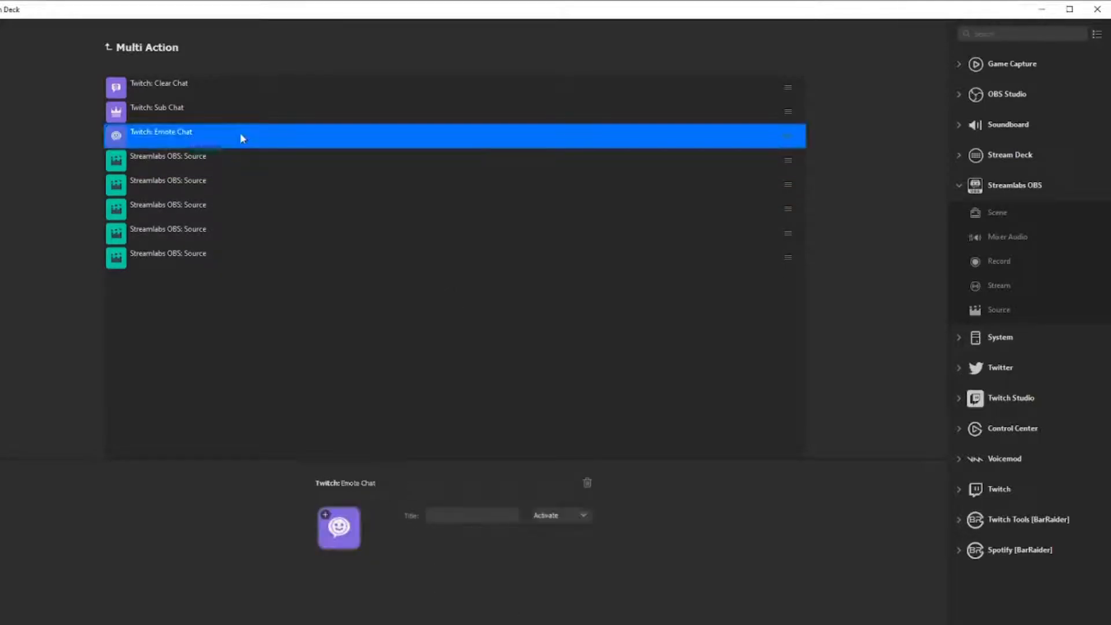
click(557, 515)
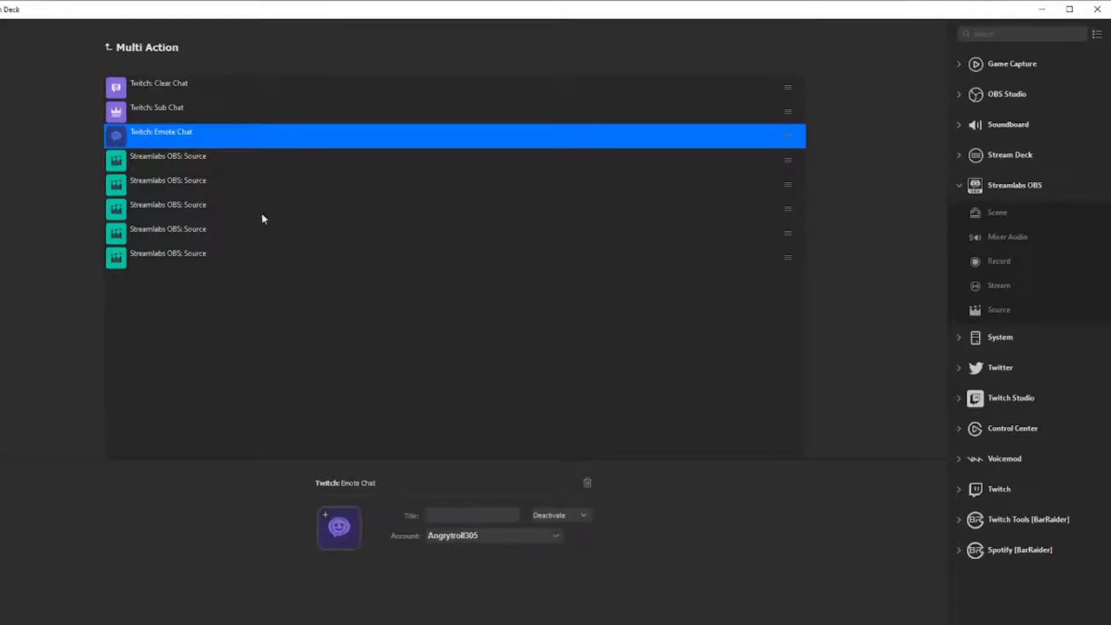
click(156, 107)
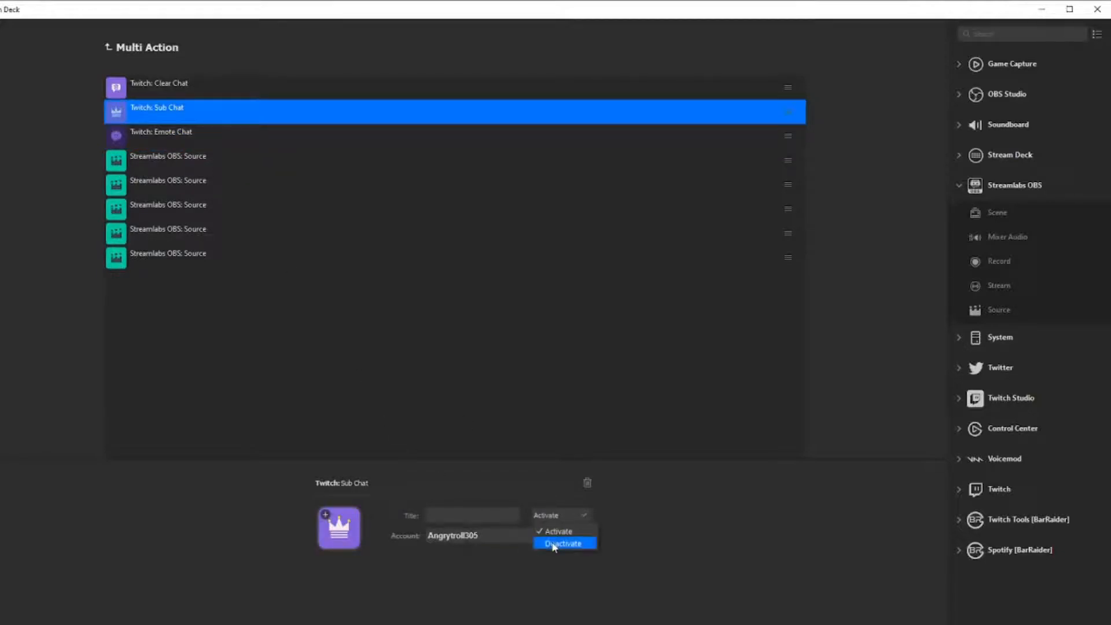
click(158, 82)
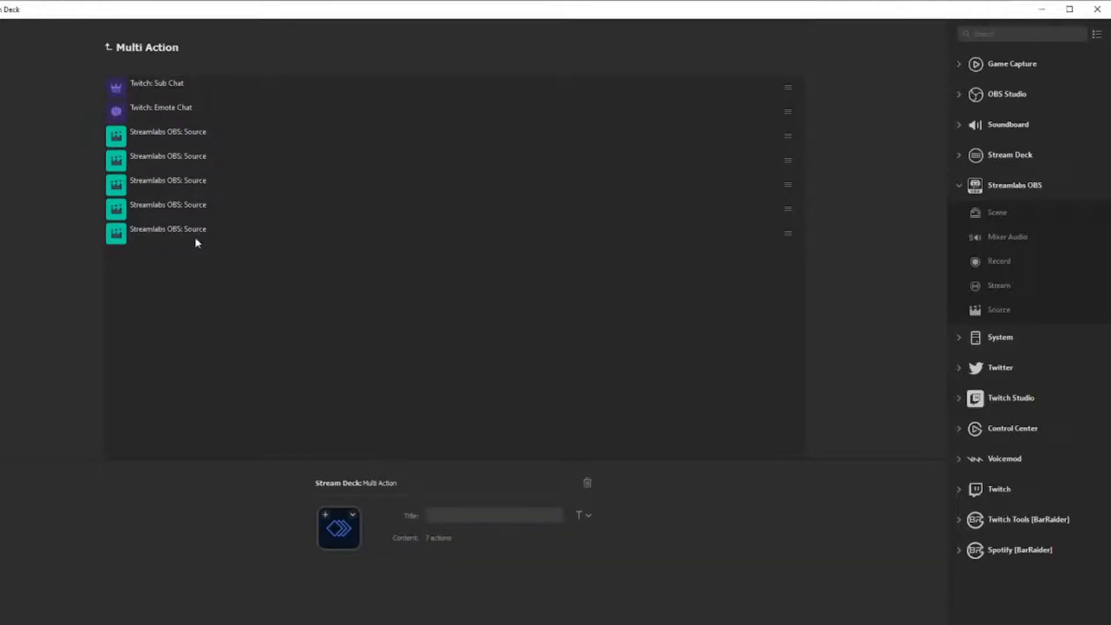
mouse_move(331, 138)
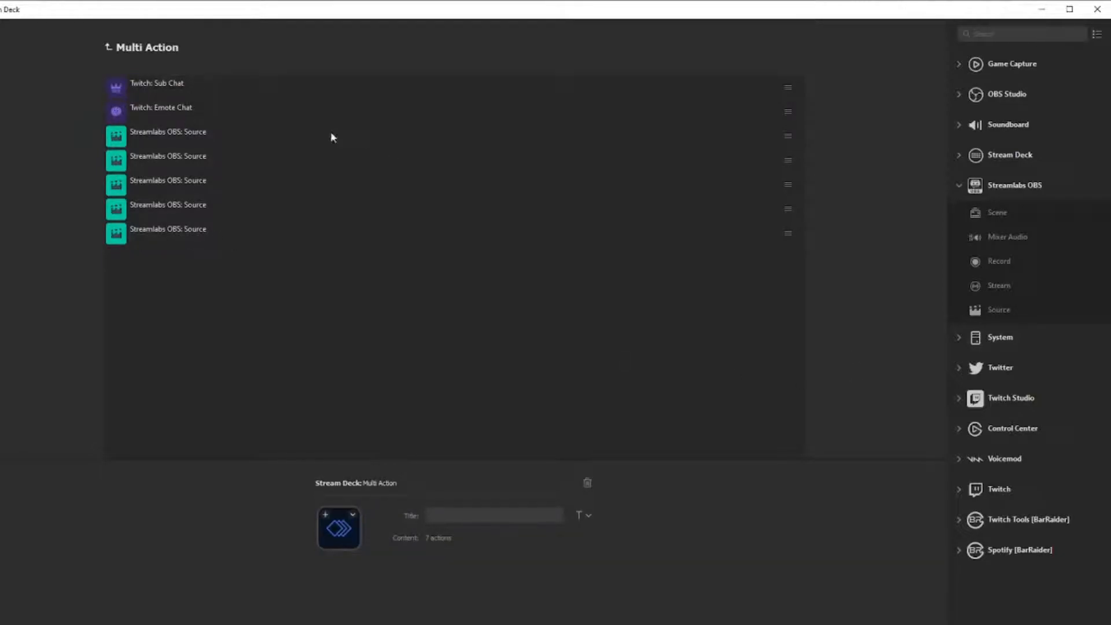
Title the ten-action key 'Hate Raid' and the seven-action key 'Normal'
click(107, 48)
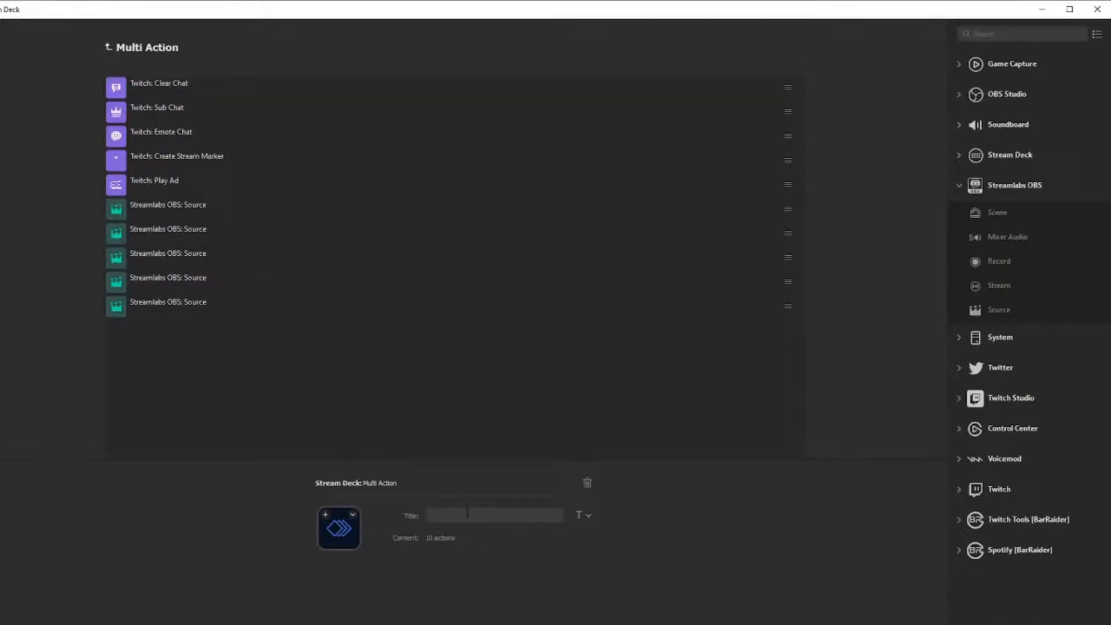
text(Hate Raid)
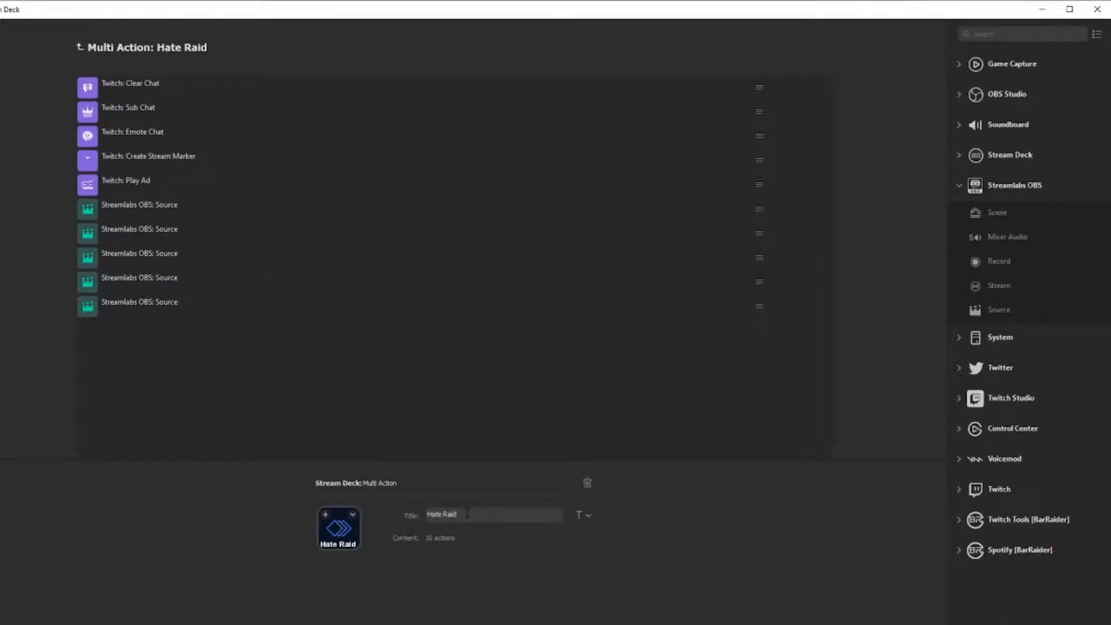
click(80, 47)
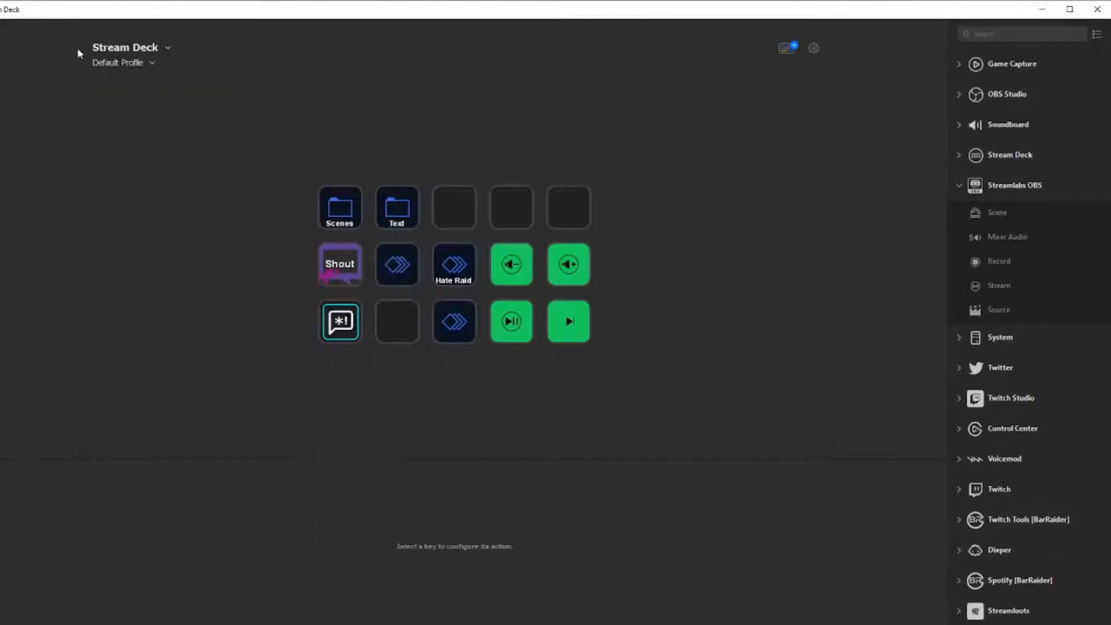
click(397, 264)
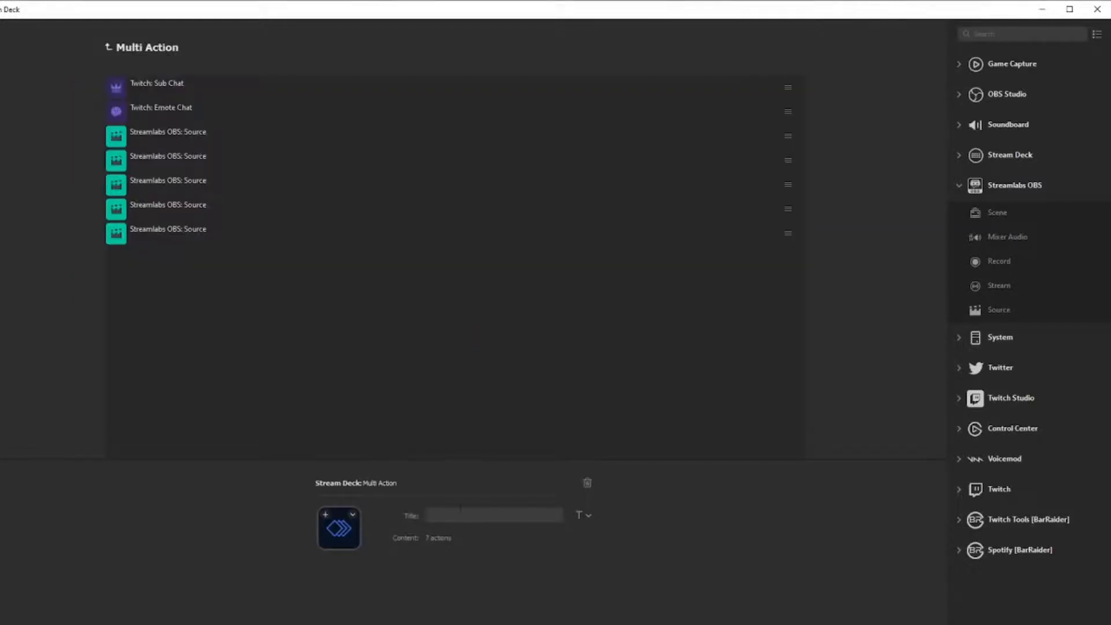
text(Normal)
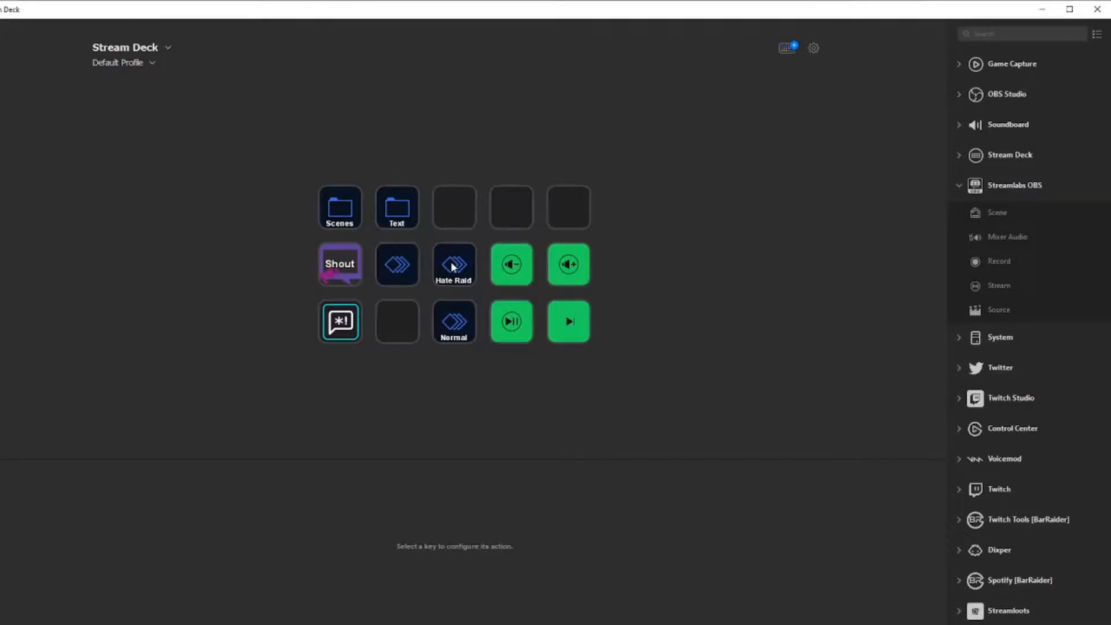
mouse_move(463, 322)
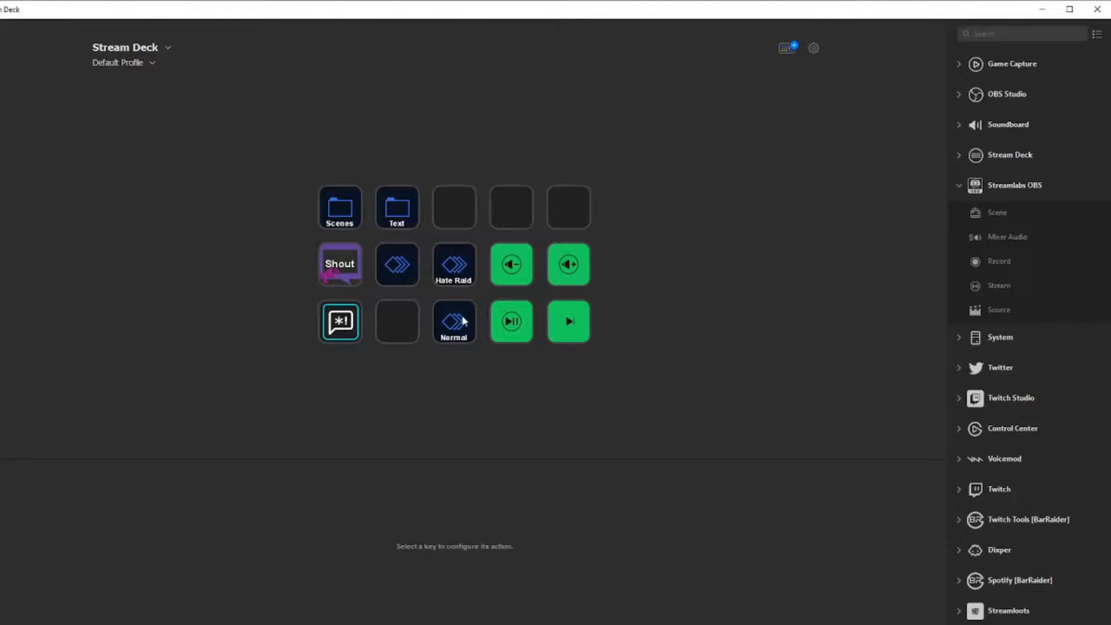
mouse_move(458, 264)
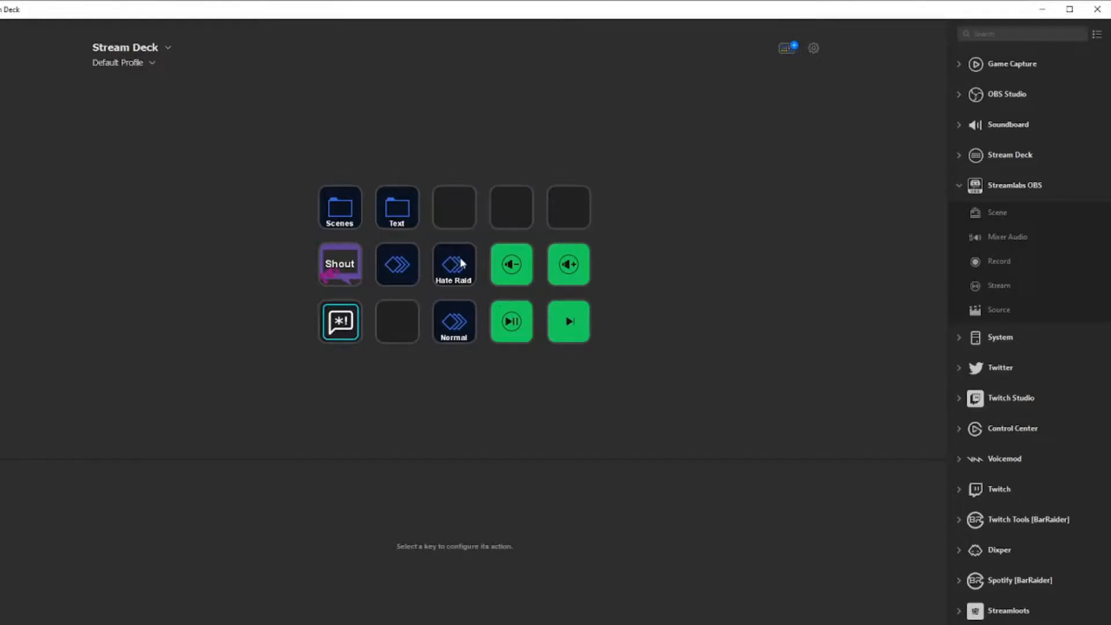
mouse_move(480, 272)
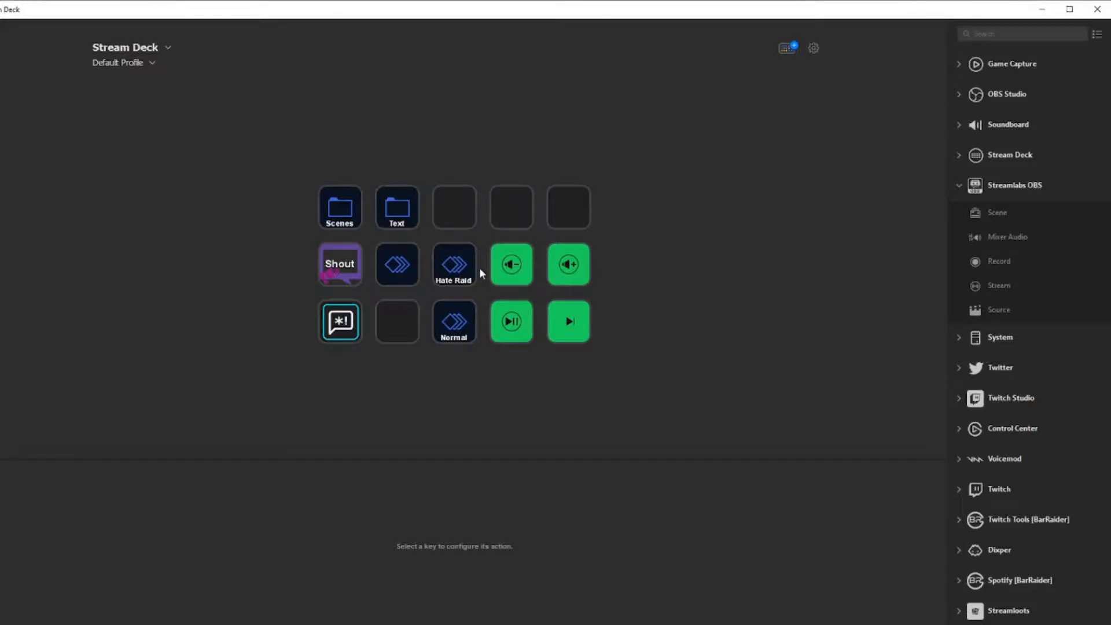
mouse_move(464, 252)
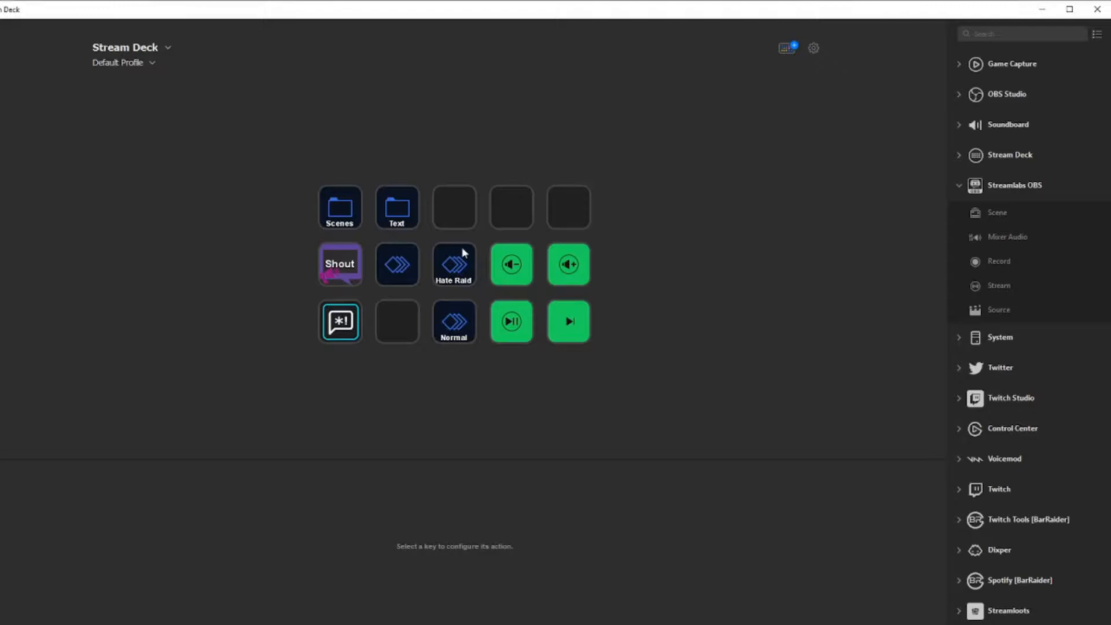
mouse_move(436, 239)
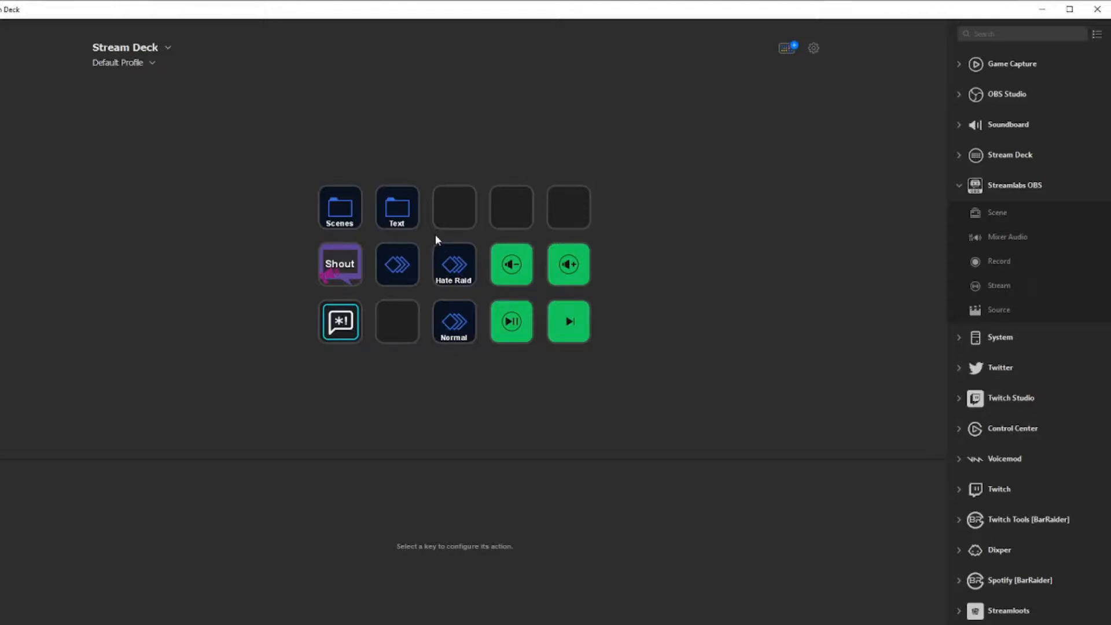